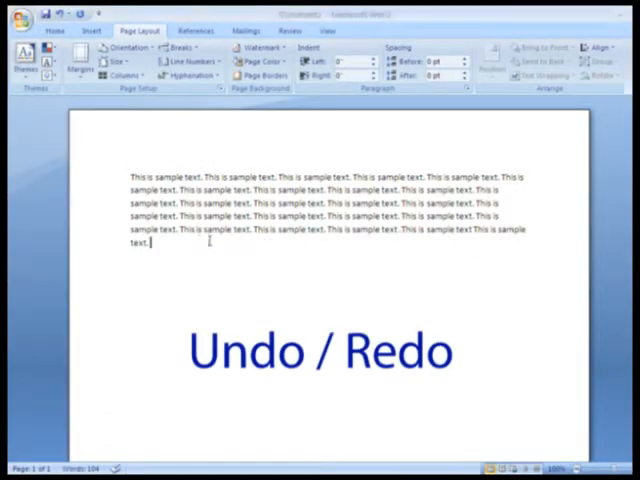
{"action": "mouse_move", "coordinate": [220, 246]}
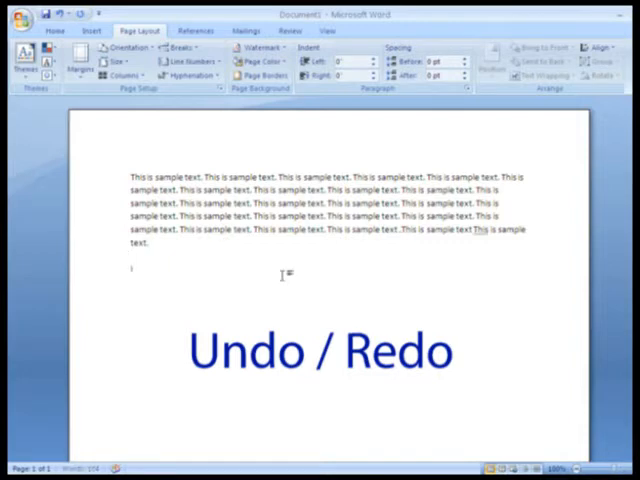
- Write "I will undo this typing.", undo it, then redo it from the Quick Access Toolbar
{"action": "type", "text": "I will undo this typing."}
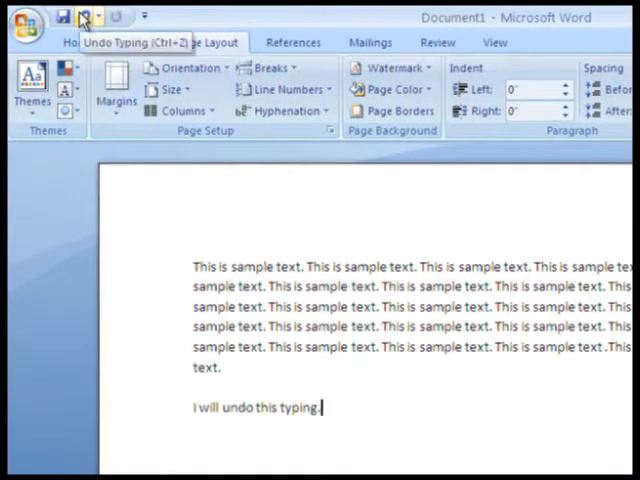
{"action": "left_click", "coordinate": [84, 16]}
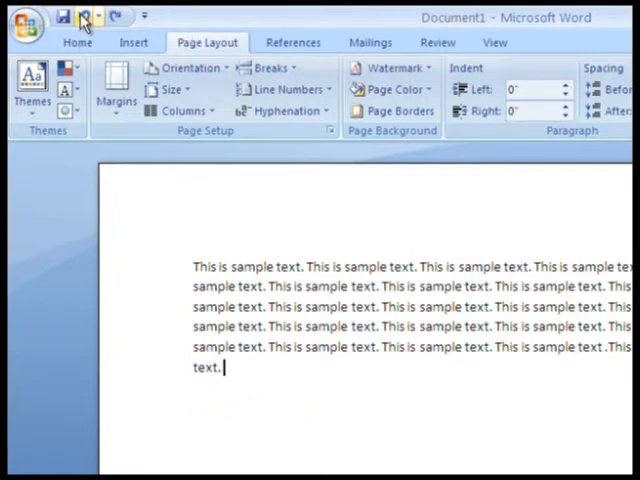
{"action": "mouse_move", "coordinate": [116, 16]}
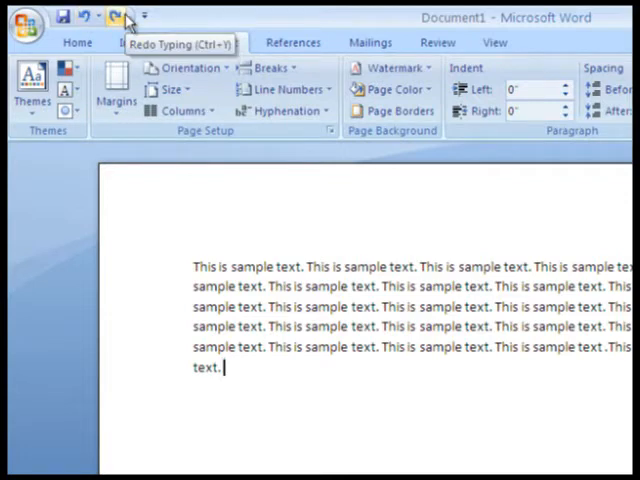
{"action": "left_click", "coordinate": [116, 18]}
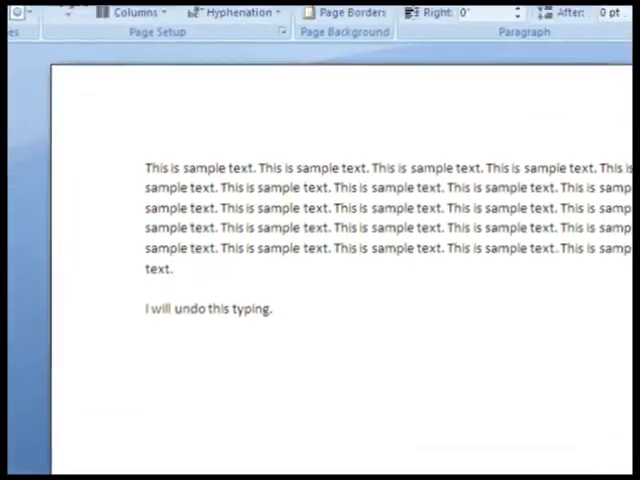
- Write the sentence "The man walked across the street."
{"action": "type", "text": "The man wa"}
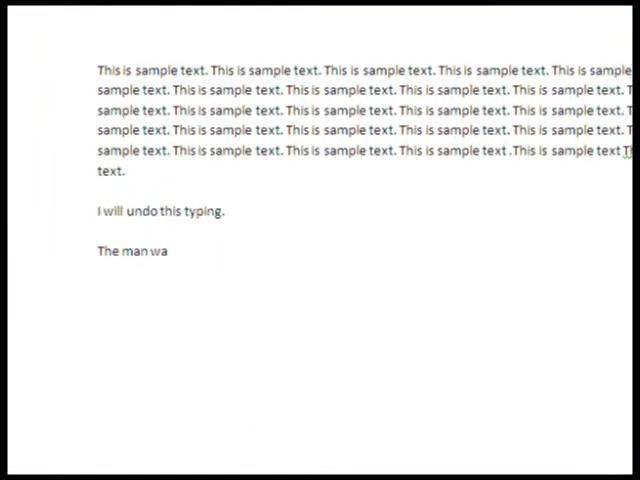
{"action": "type", "text": "lked across"}
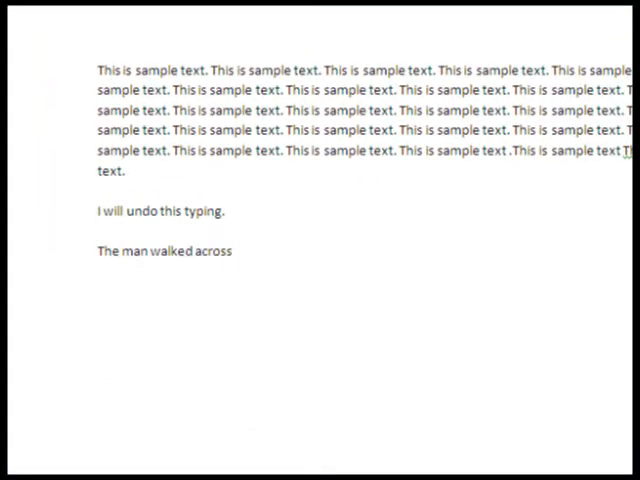
{"action": "type", "text": "the street"}
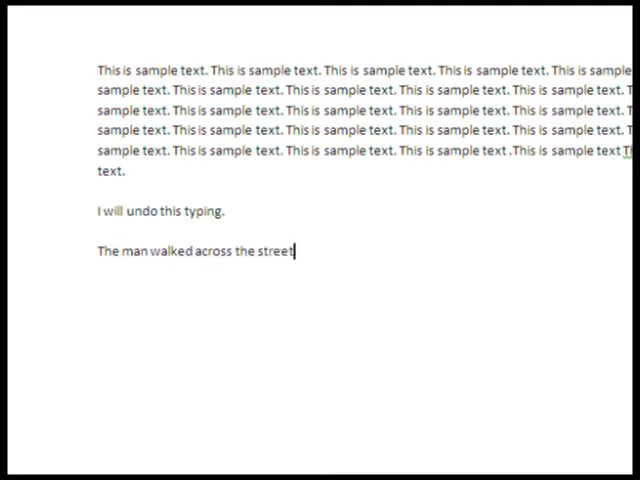
{"action": "type", "text": "."}
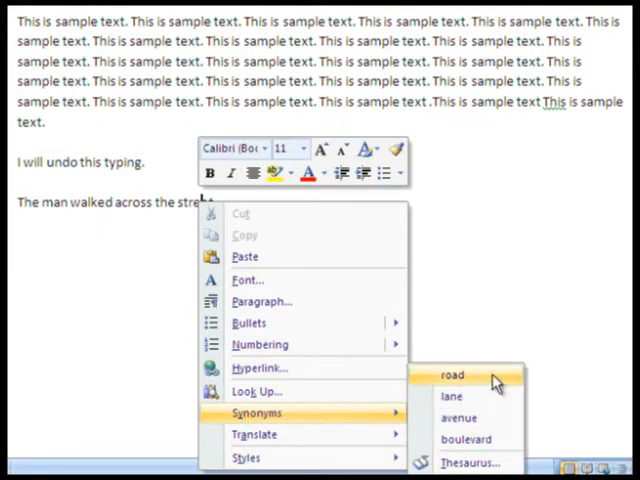
- Replace 'street' with the synonym 'road' and 'man' with 'gentleman'
{"action": "left_click", "coordinate": [460, 376]}
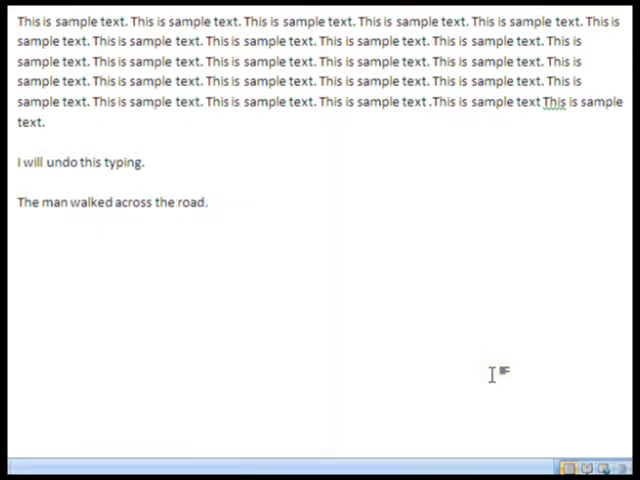
{"action": "left_click", "coordinate": [208, 202]}
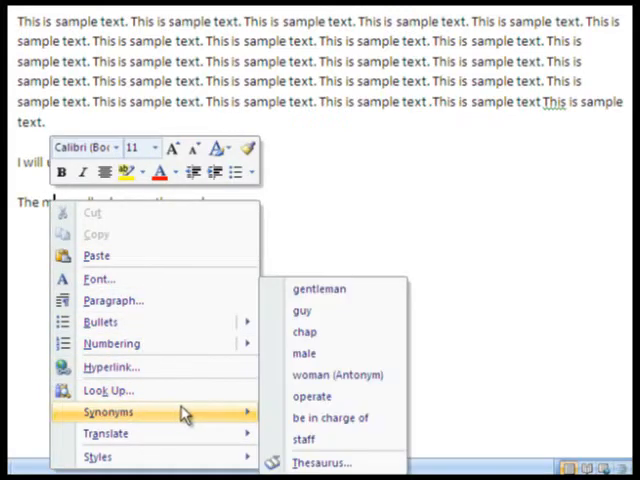
{"action": "mouse_move", "coordinate": [304, 312]}
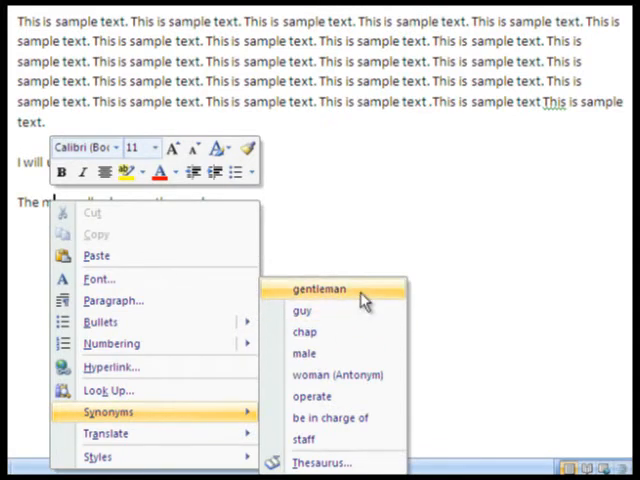
{"action": "left_click", "coordinate": [318, 288]}
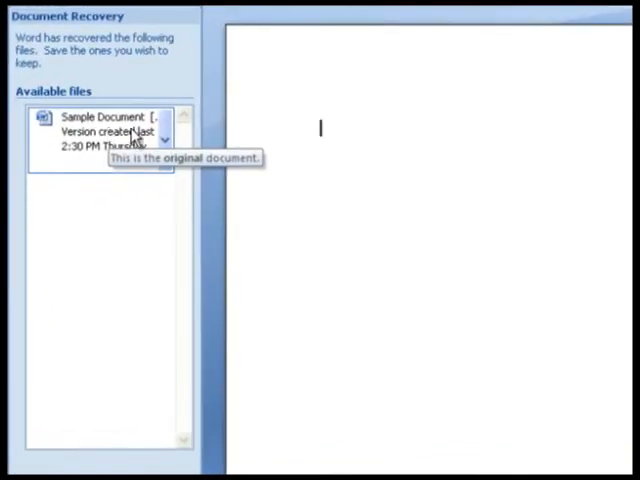
- View the recovered Sample Document version from the Document Recovery pane
{"action": "left_click", "coordinate": [168, 140]}
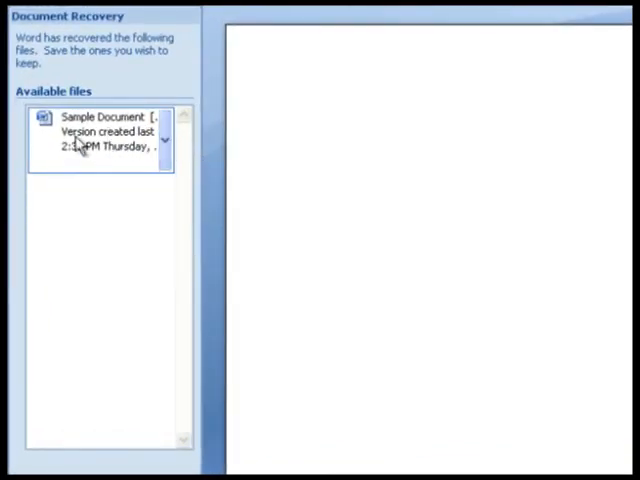
{"action": "left_click", "coordinate": [100, 130]}
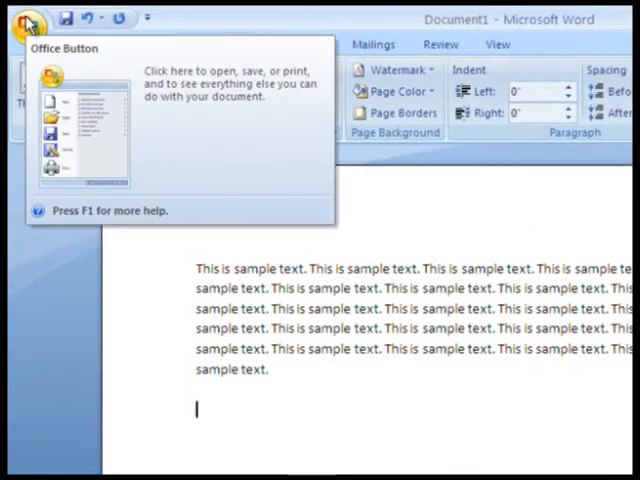
- In Word Options > Save, lower the AutoRecover save interval from 10 toward 3 minutes
{"action": "left_click", "coordinate": [32, 18]}
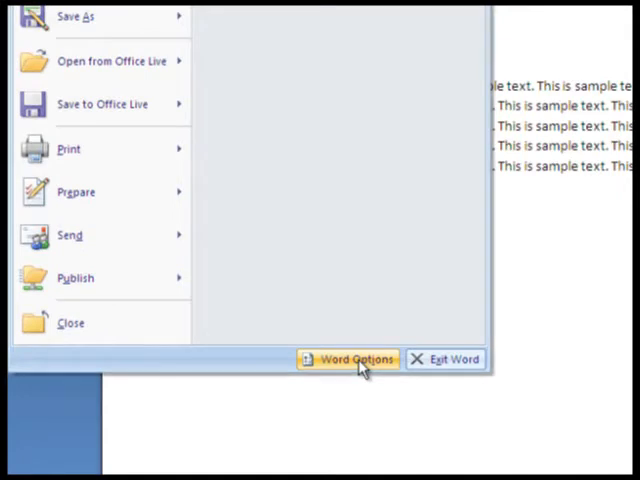
{"action": "left_click", "coordinate": [348, 360]}
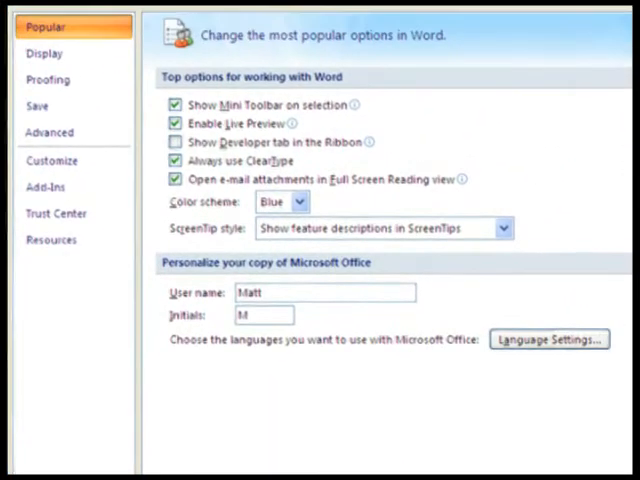
{"action": "mouse_move", "coordinate": [56, 108]}
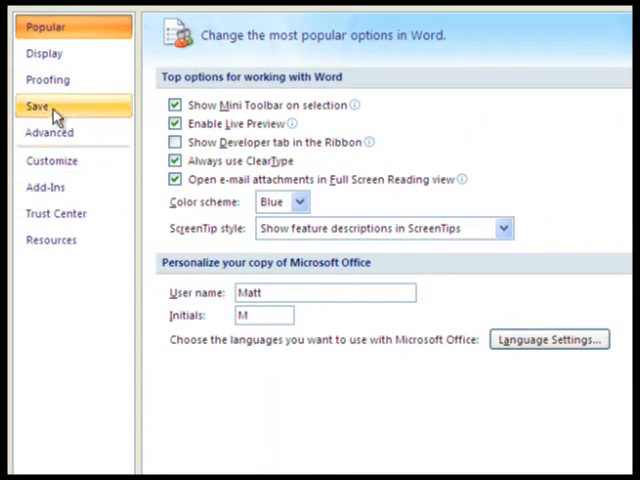
{"action": "left_click", "coordinate": [36, 104]}
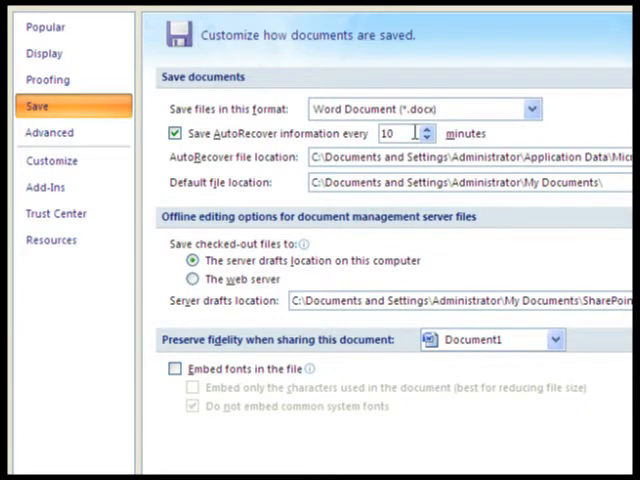
{"action": "mouse_move", "coordinate": [400, 132]}
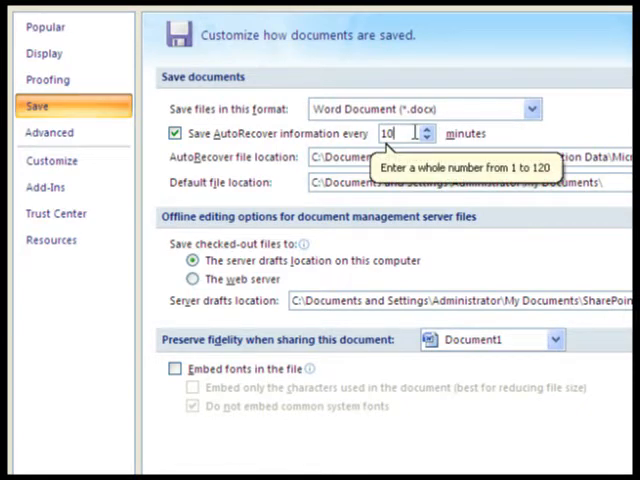
{"action": "left_click", "coordinate": [428, 138]}
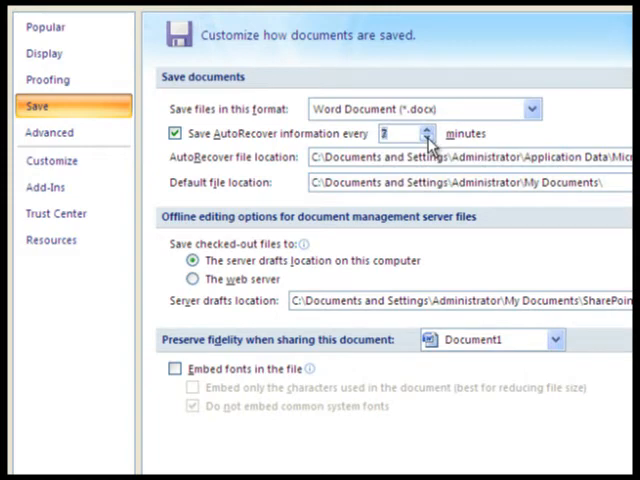
{"action": "left_click", "coordinate": [424, 128]}
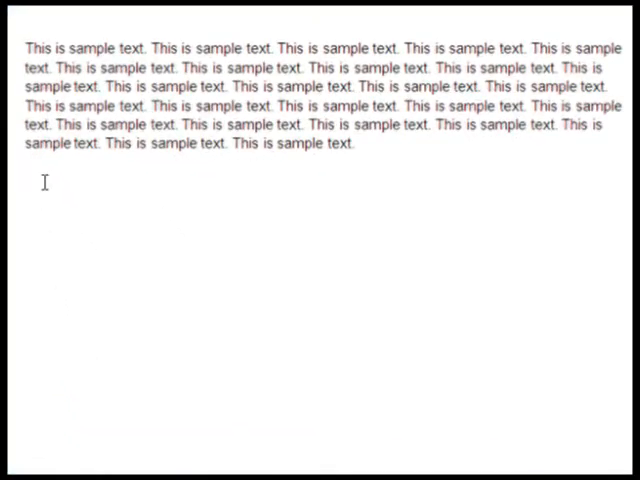
- Paste the Q&A paragraph with Match Destination Formatting, then add "More text." to the sample paragraph
{"action": "right_click", "coordinate": [44, 184]}
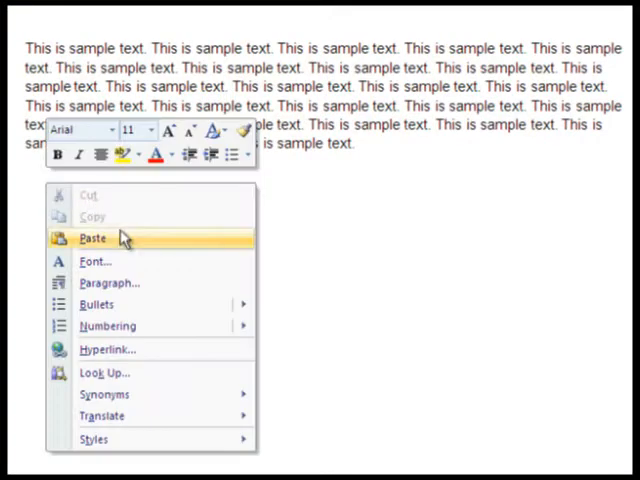
{"action": "left_click", "coordinate": [92, 238]}
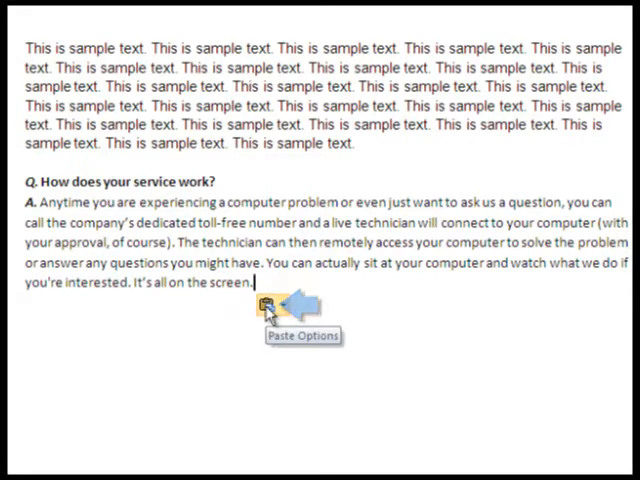
{"action": "left_click", "coordinate": [284, 308]}
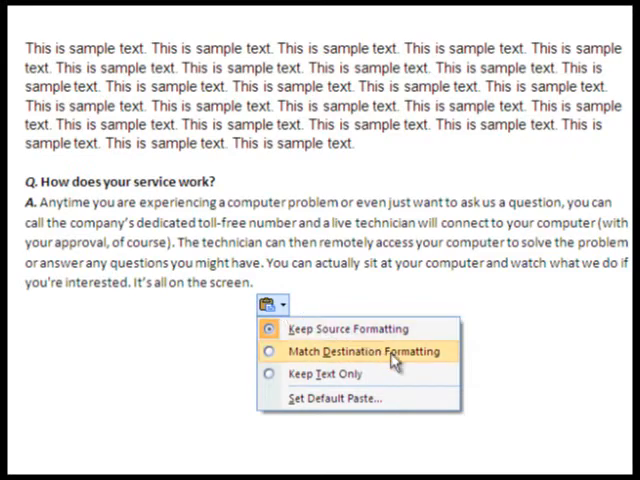
{"action": "left_click", "coordinate": [362, 352]}
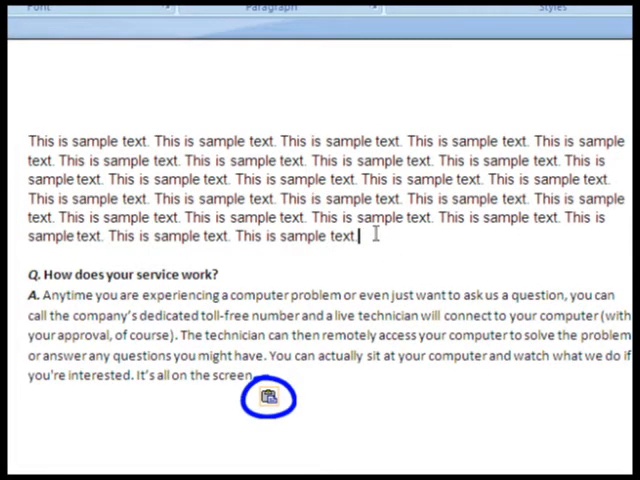
{"action": "type", "text": "More text."}
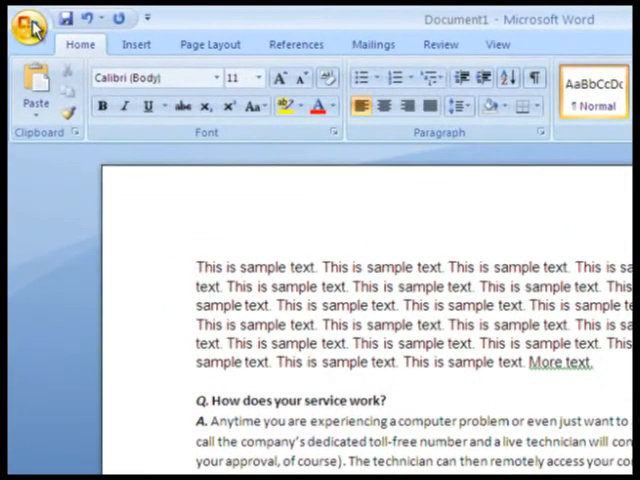
- In Word Options > Save, make Word 97-2003 Document (*.doc) the default save format and confirm
{"action": "left_click", "coordinate": [24, 24]}
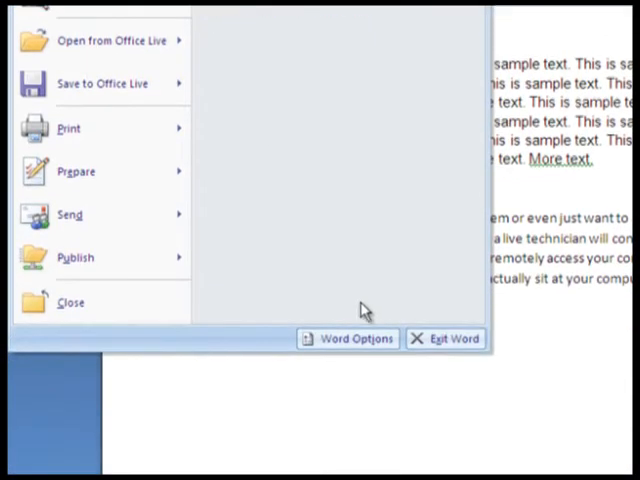
{"action": "mouse_move", "coordinate": [362, 344]}
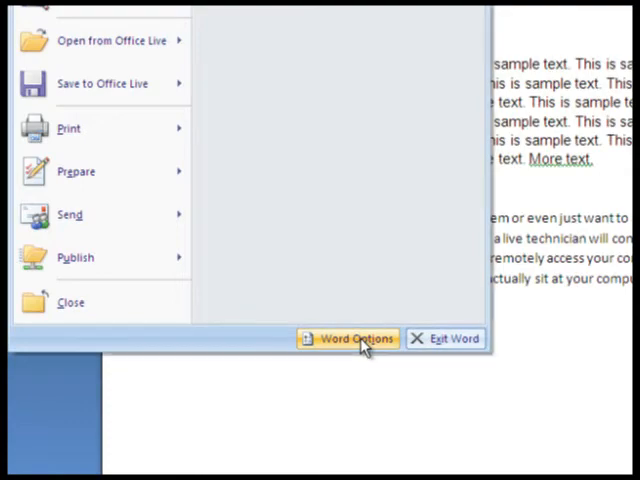
{"action": "left_click", "coordinate": [348, 338]}
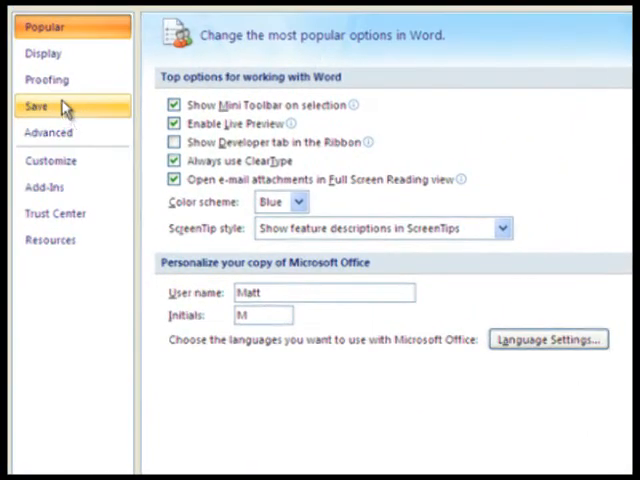
{"action": "left_click", "coordinate": [36, 104]}
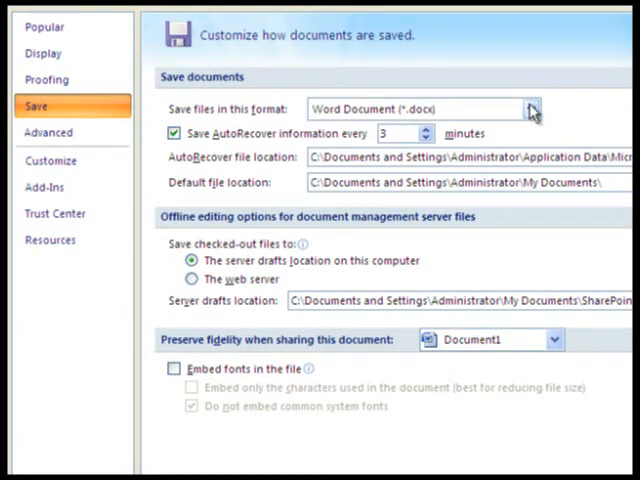
{"action": "left_click", "coordinate": [526, 106]}
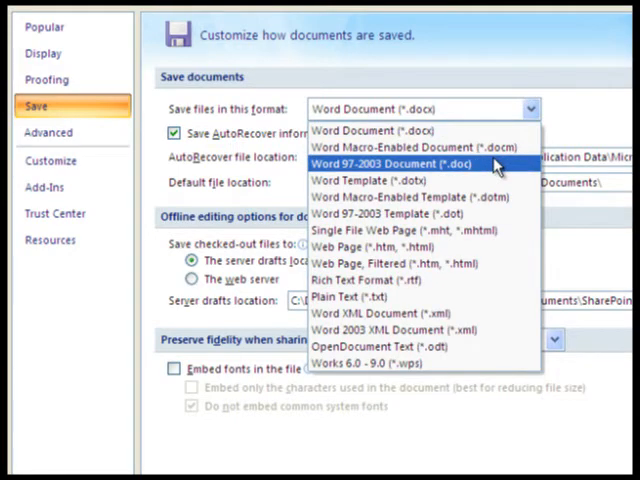
{"action": "left_click", "coordinate": [400, 164]}
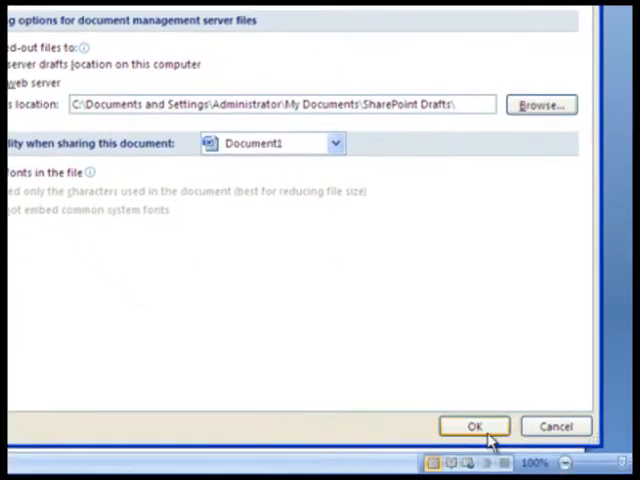
{"action": "left_click", "coordinate": [480, 426]}
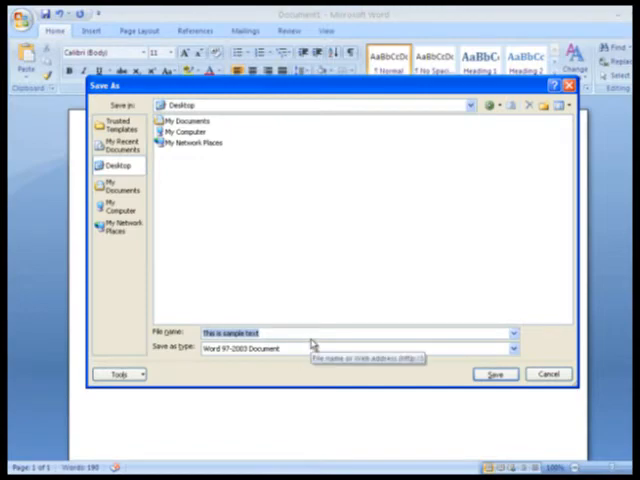
- Save the file to the Desktop as 'Sample Document' in Word 97-2003 format
{"action": "type", "text": "Sample Document"}
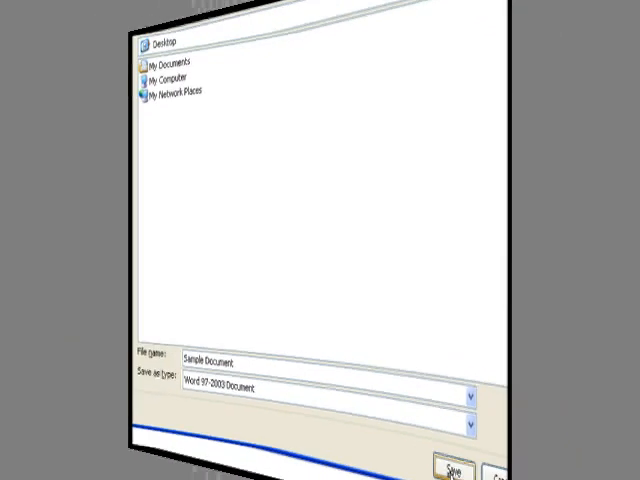
{"action": "left_click", "coordinate": [456, 468]}
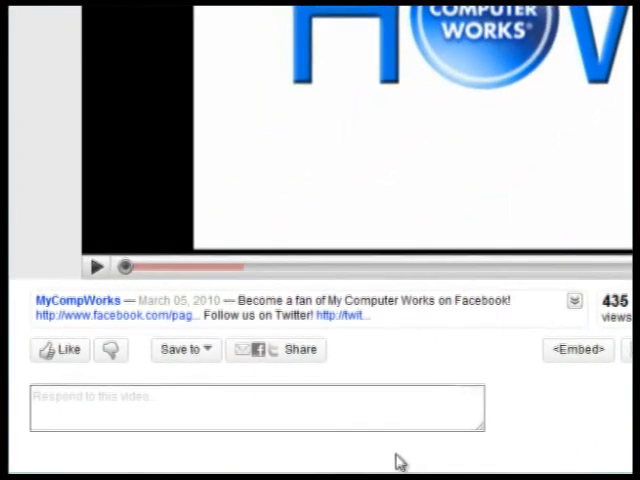
- Go to the My Computer Works blog and enter 'Joe' in the Ask a Question name field
{"action": "left_click", "coordinate": [572, 298]}
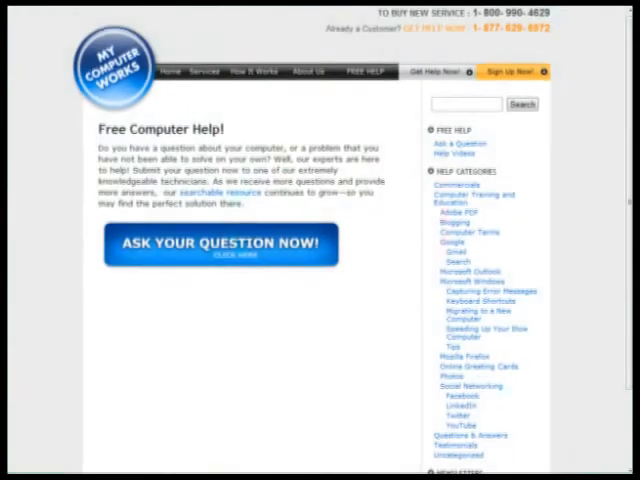
{"action": "left_click", "coordinate": [220, 244]}
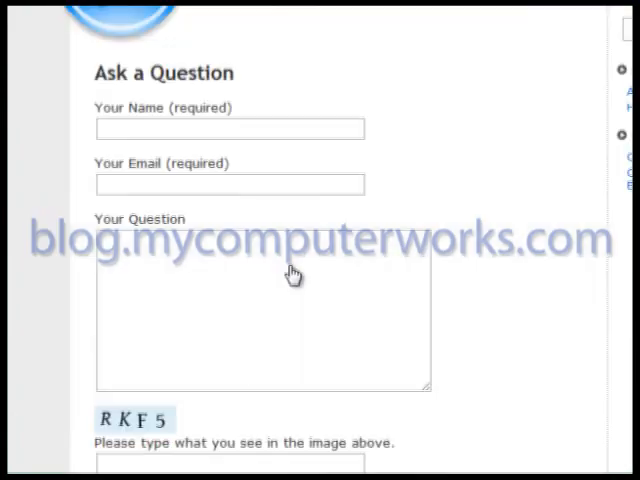
{"action": "type", "text": "Joe"}
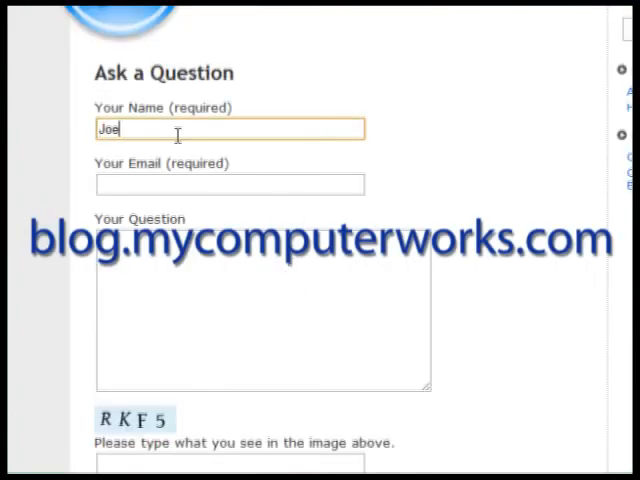